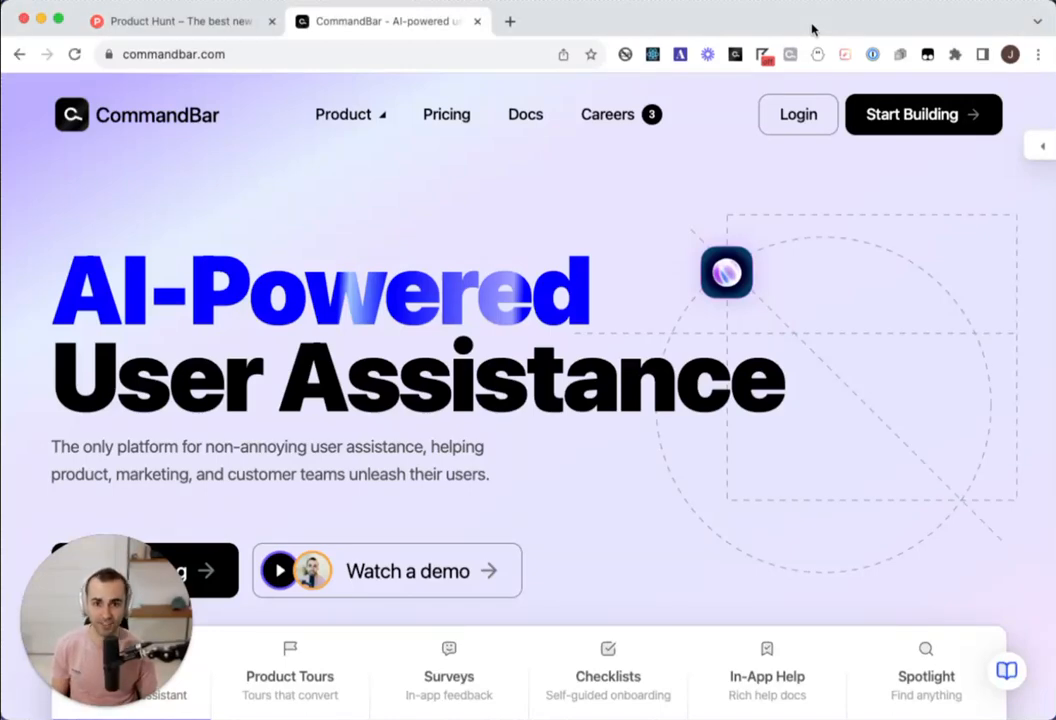
pyautogui.moveTo(796, 26)
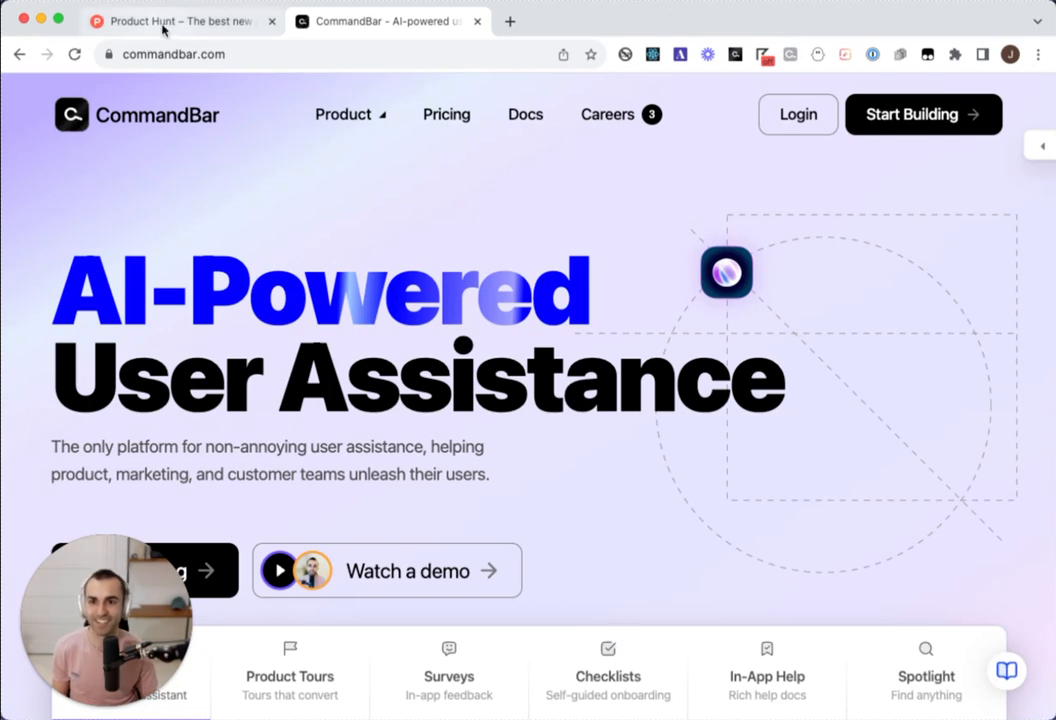
# Step: Bring up the HelpHub AI chat from the bubble on the Product Hunt page
pyautogui.click(176, 20)
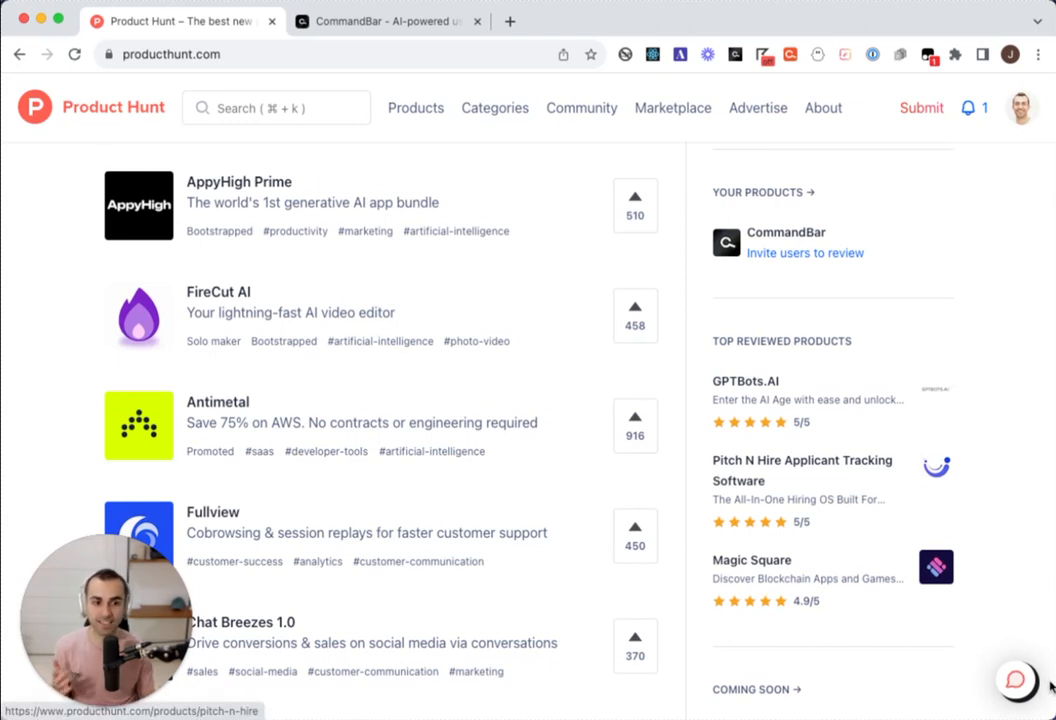
pyautogui.click(1016, 680)
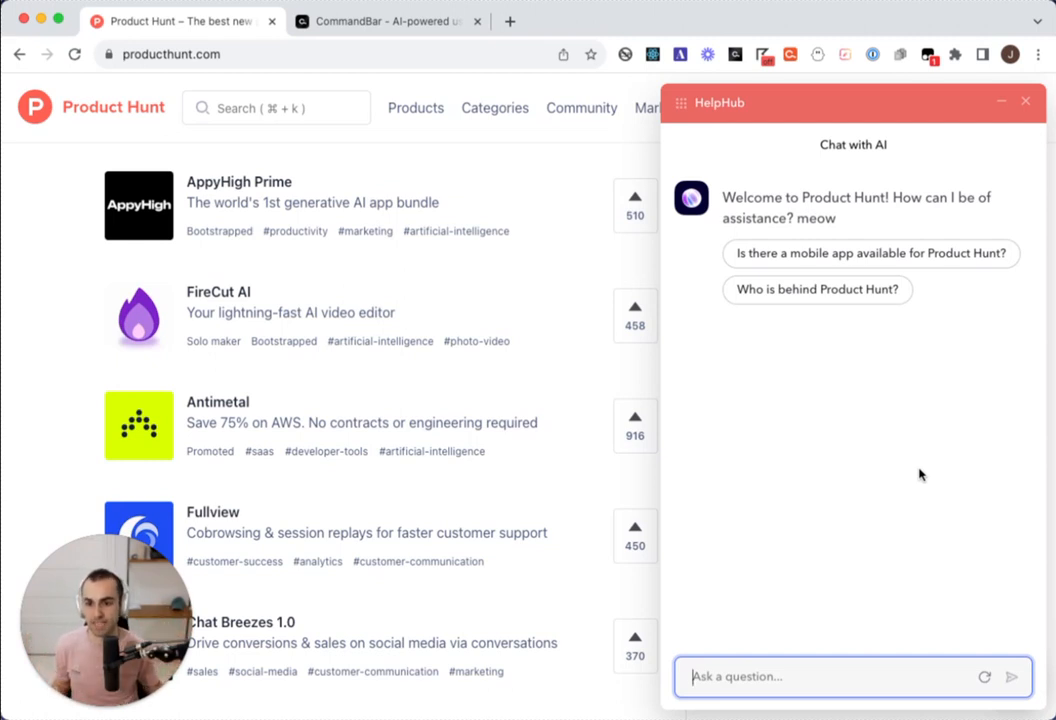
pyautogui.moveTo(958, 406)
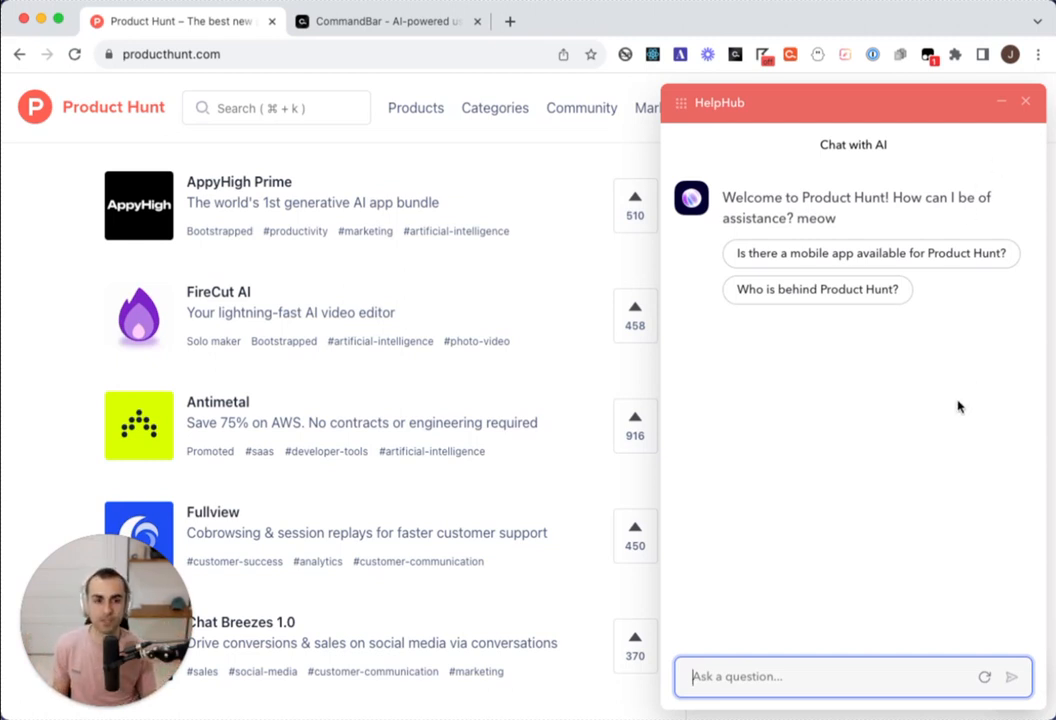
pyautogui.moveTo(868, 384)
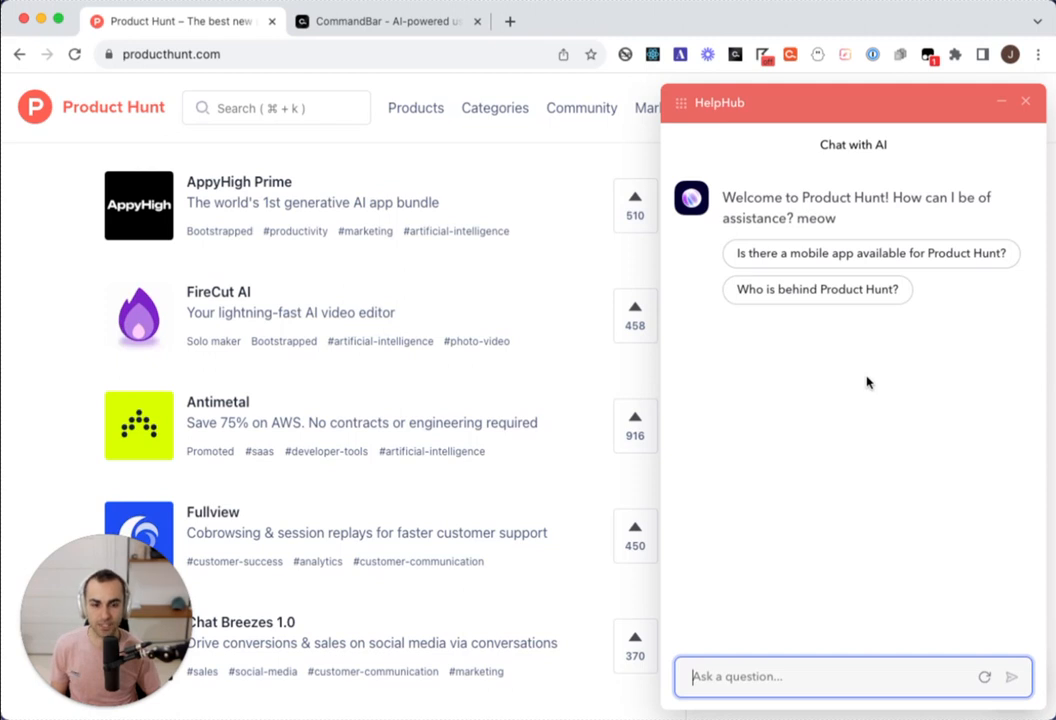
# Step: Ask 'can i schedule a launch on product hunt?' and receive the Schedule-under-Publish answer
pyautogui.write('can i schedule a launch onpro')
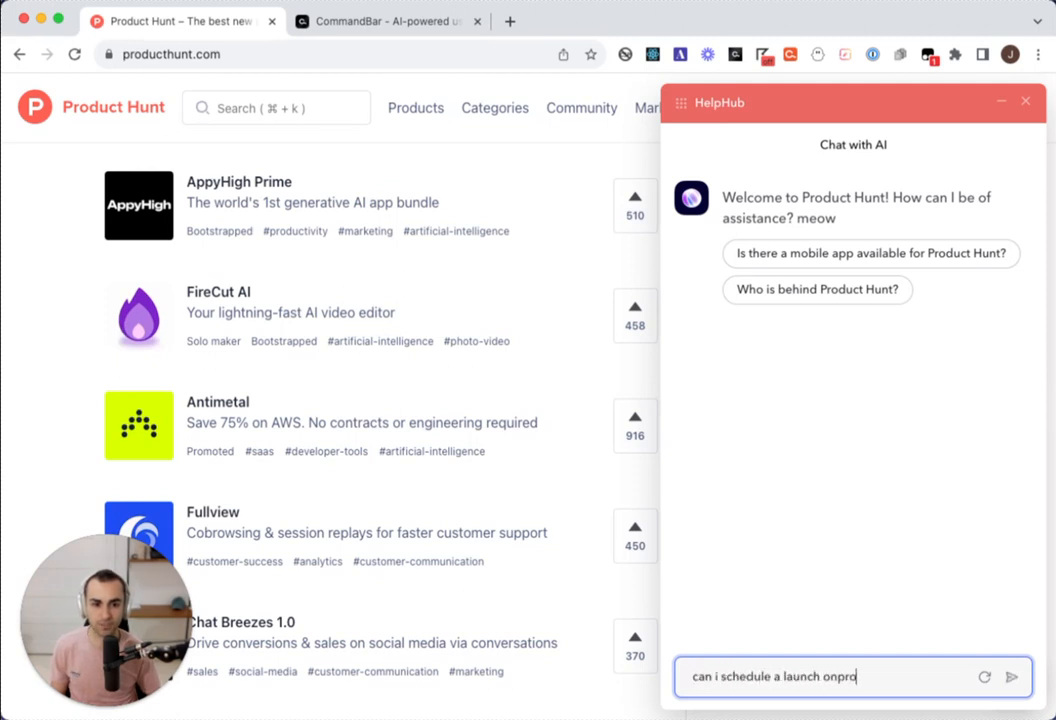
pyautogui.click(1012, 676)
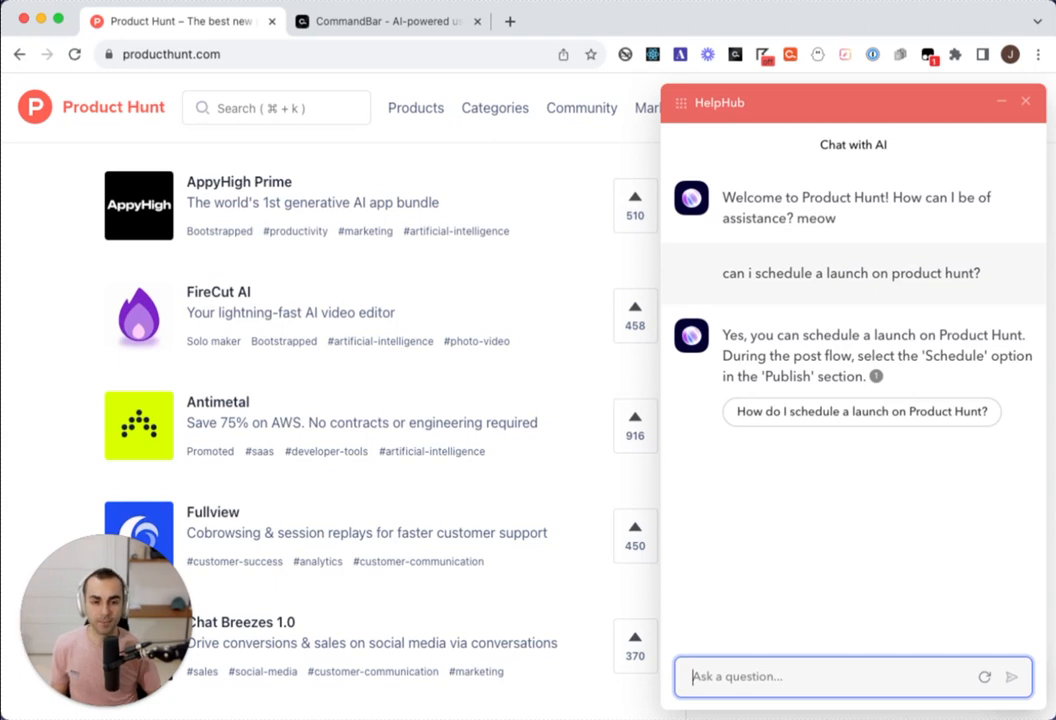
# Step: Ask 'how do i create a new launch?' and start the guided tour from its card
pyautogui.write('how d')
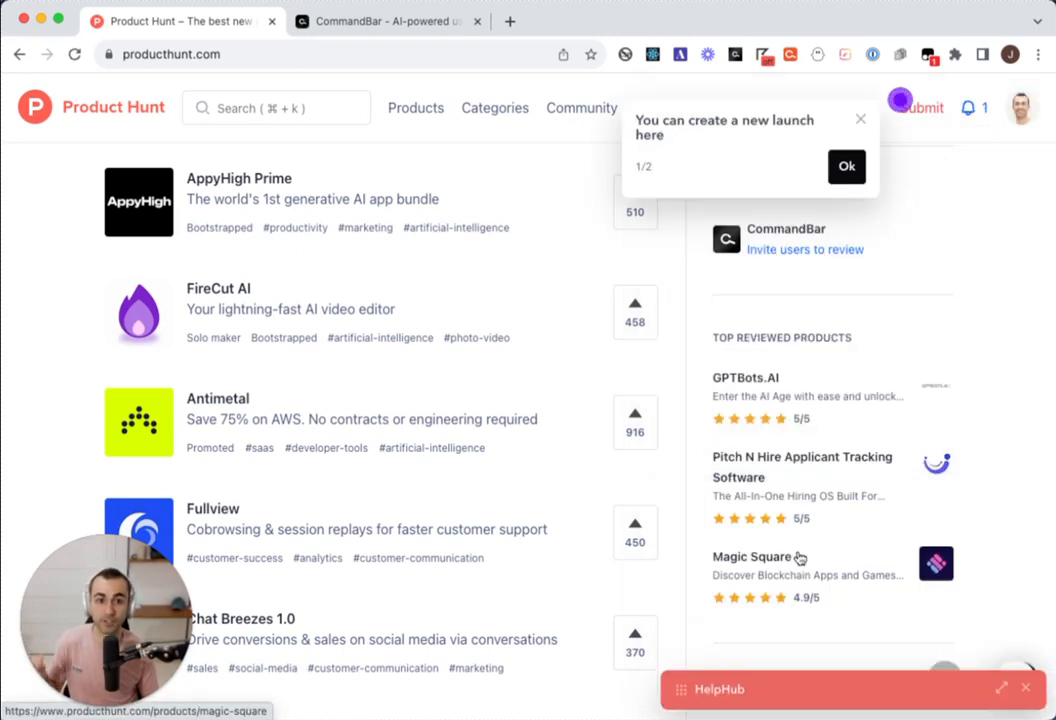
pyautogui.moveTo(972, 332)
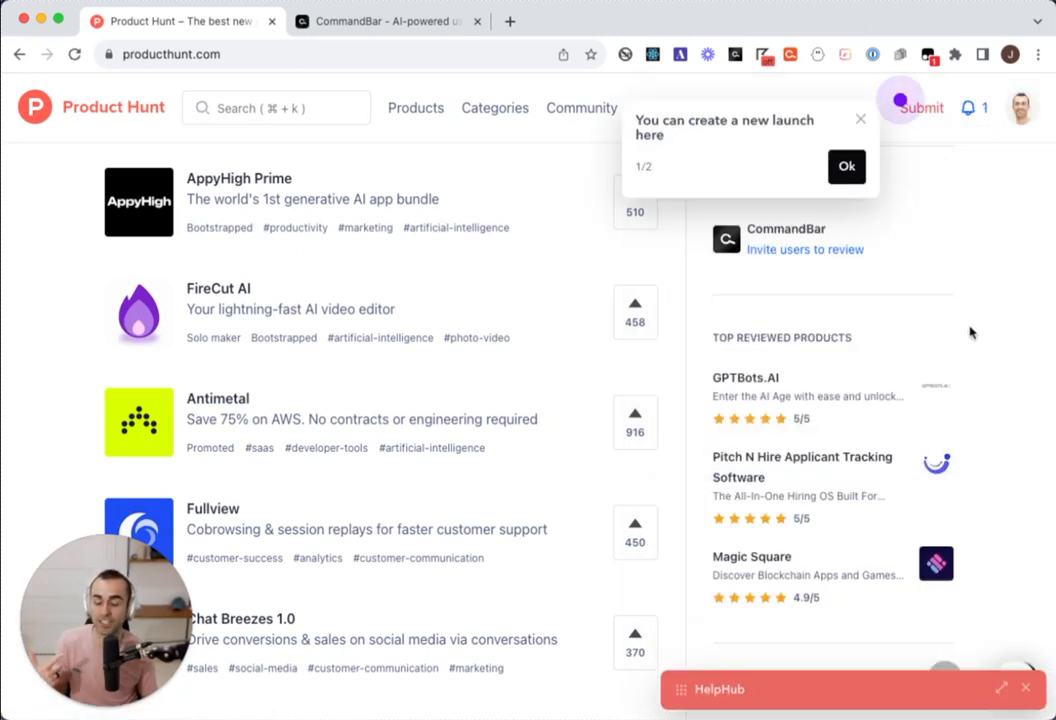
# Step: Dismiss the new-launch tour tip and return to the HelpHub conversation
pyautogui.click(920, 108)
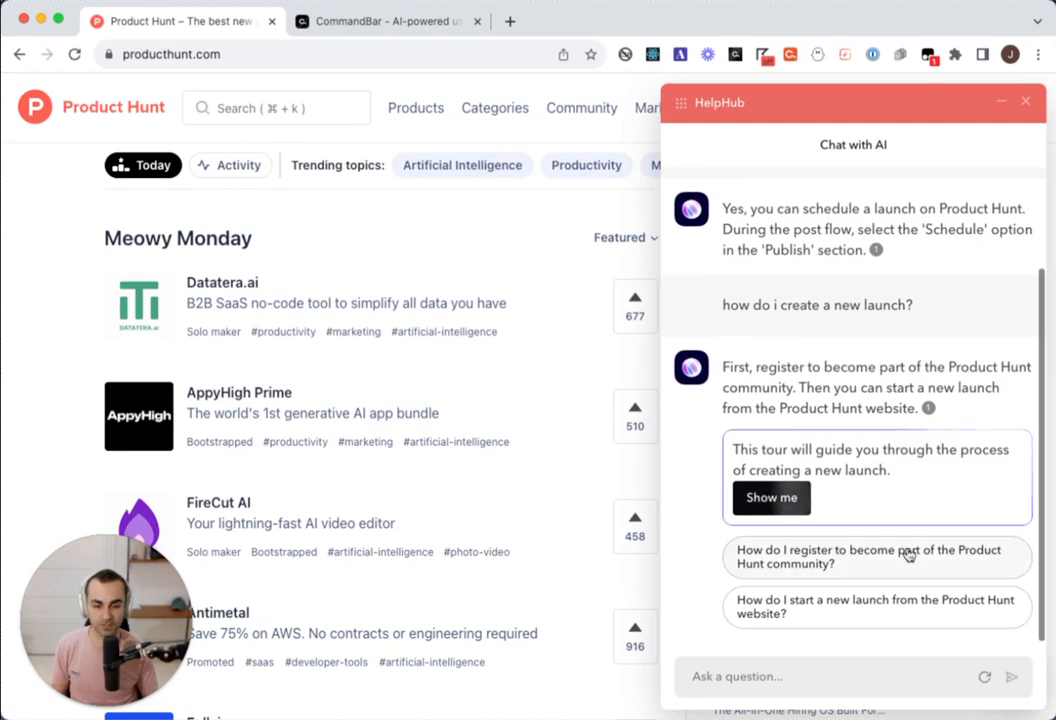
# Step: Ask 'can you start the launch for me?' and get the offer to begin a new launch
pyautogui.write('can uyou start the launch for me?')
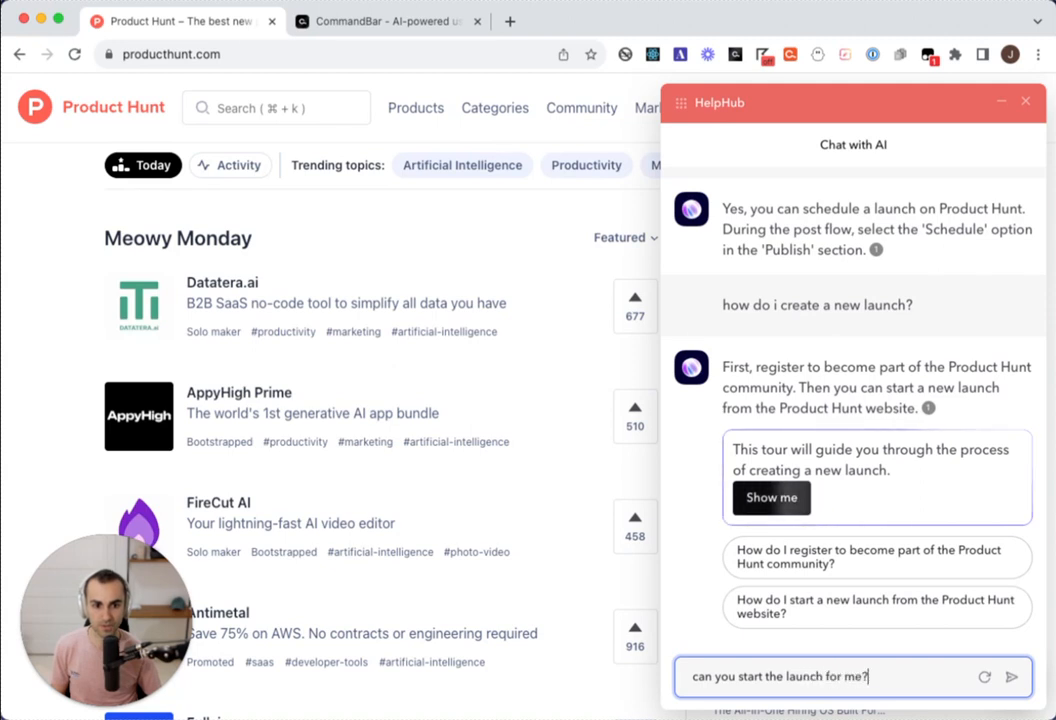
pyautogui.click(1012, 676)
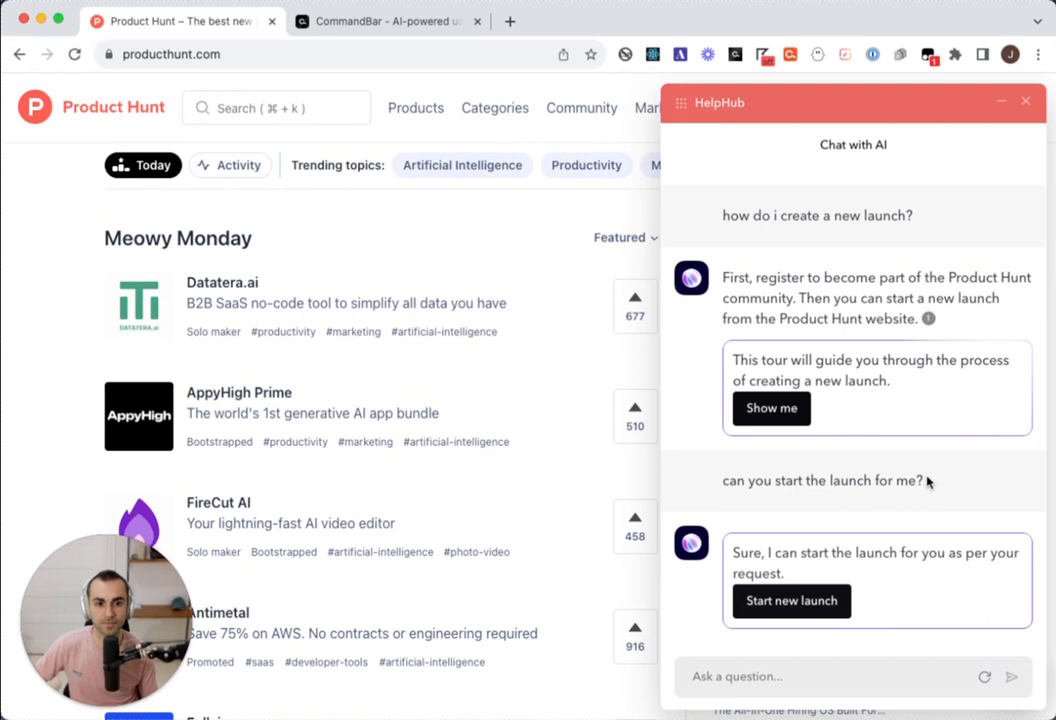
# Step: Start the new launch 'foobar inc' in chat and answer 'next friday' for its start day
pyautogui.click(790, 600)
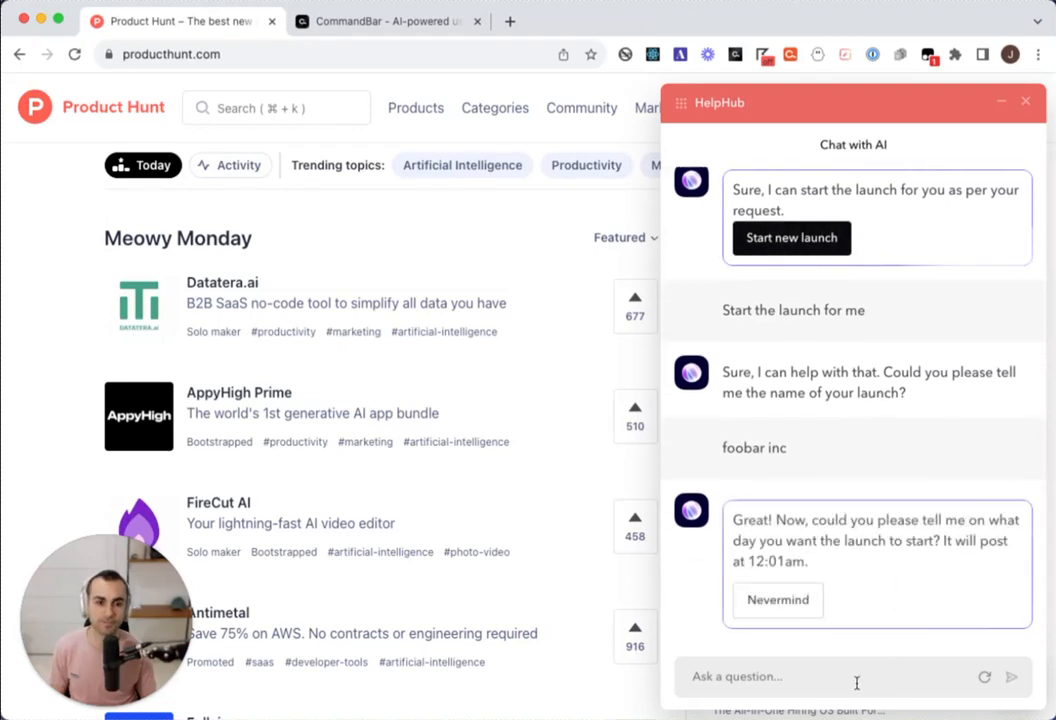
pyautogui.write('next frid')
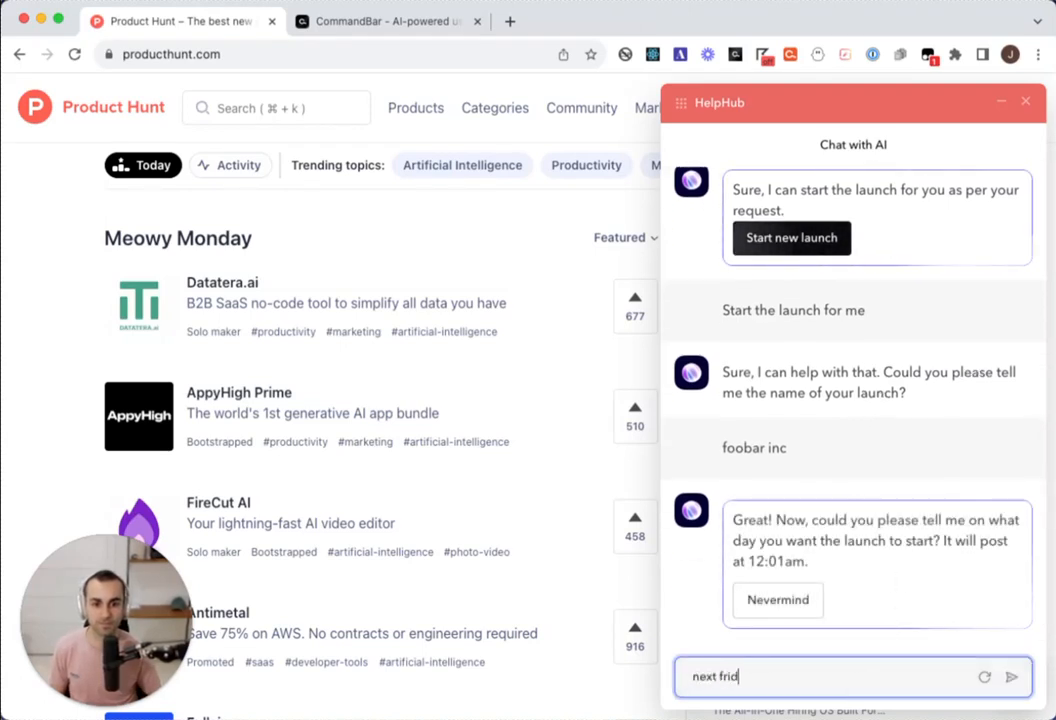